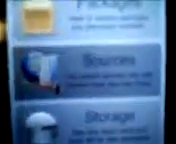
- Show Cydia's Sources list with Apple's Tweaks Repository, iHackulus and other repositories
left_click(88, 70)
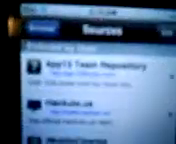